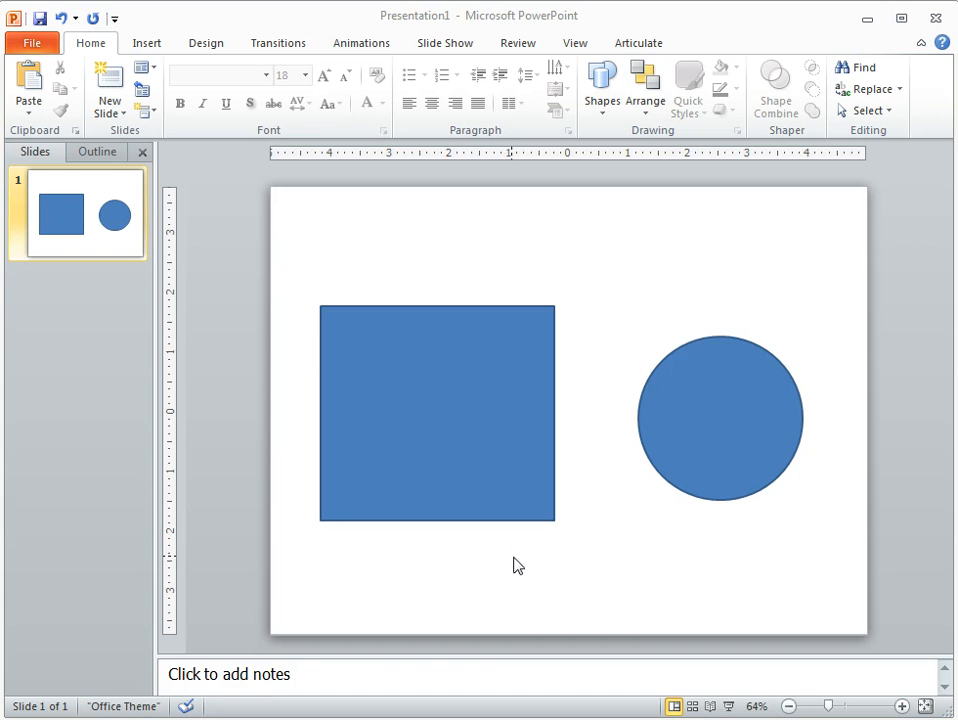
{"action": "mouse_move", "coordinate": [464, 338]}
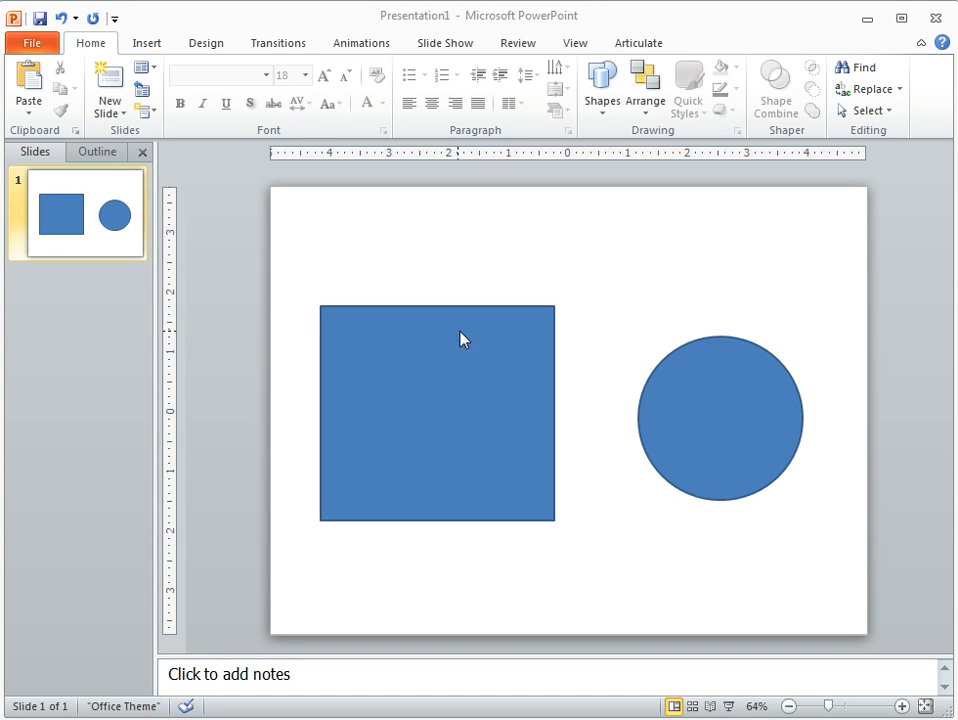
{"action": "mouse_move", "coordinate": [470, 398]}
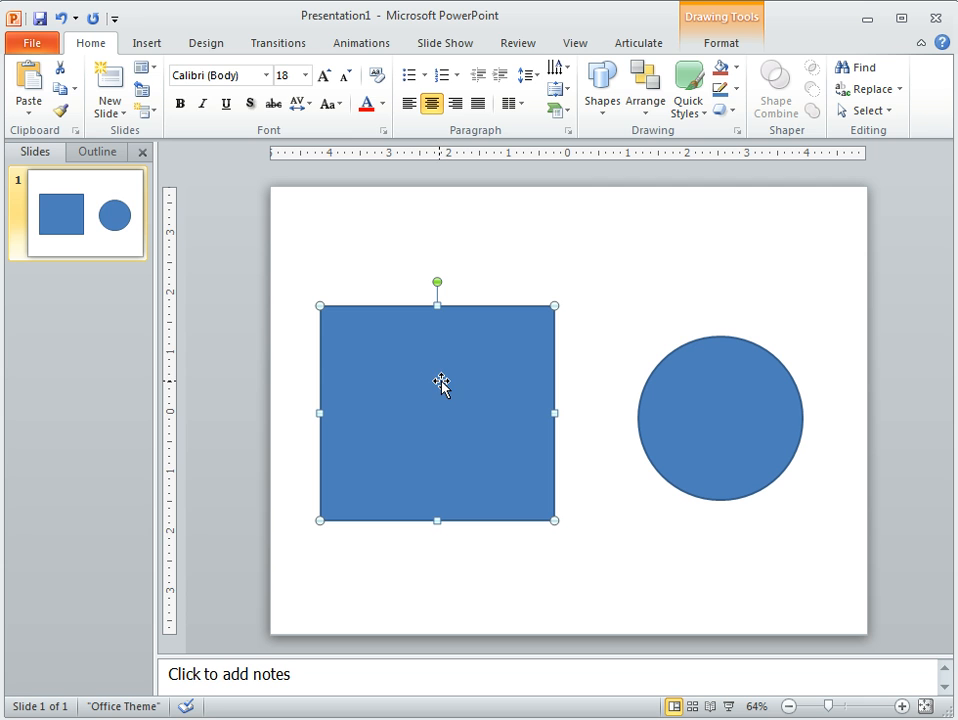
Show the Drawing Tools Format ribbon and dismiss the Edit Shape dropdown without a choice.
{"action": "left_click", "coordinate": [720, 44]}
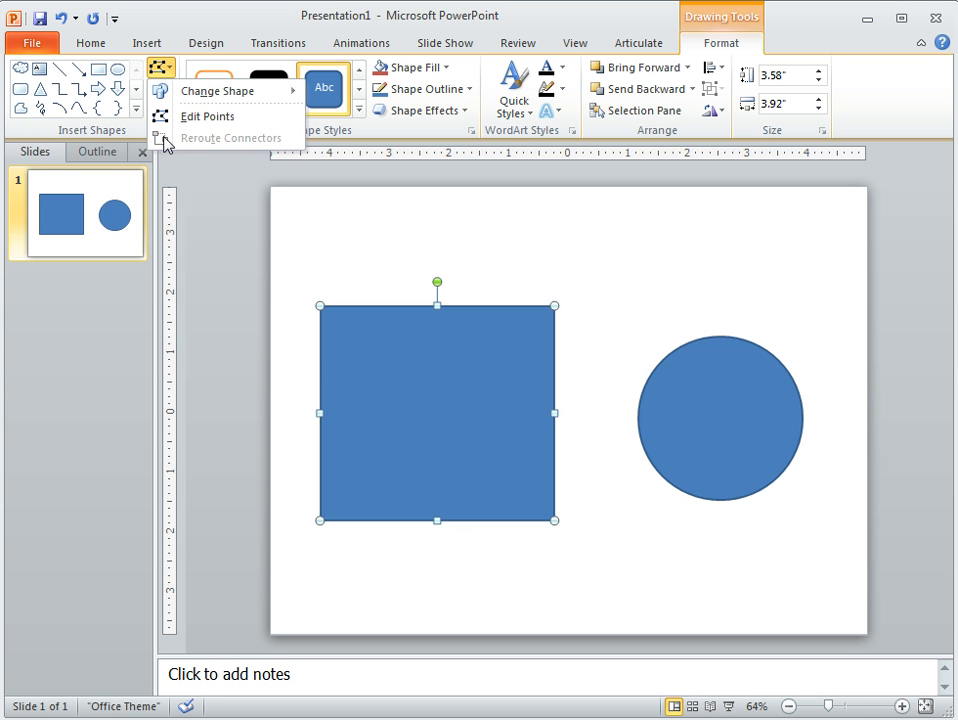
{"action": "mouse_move", "coordinate": [248, 144]}
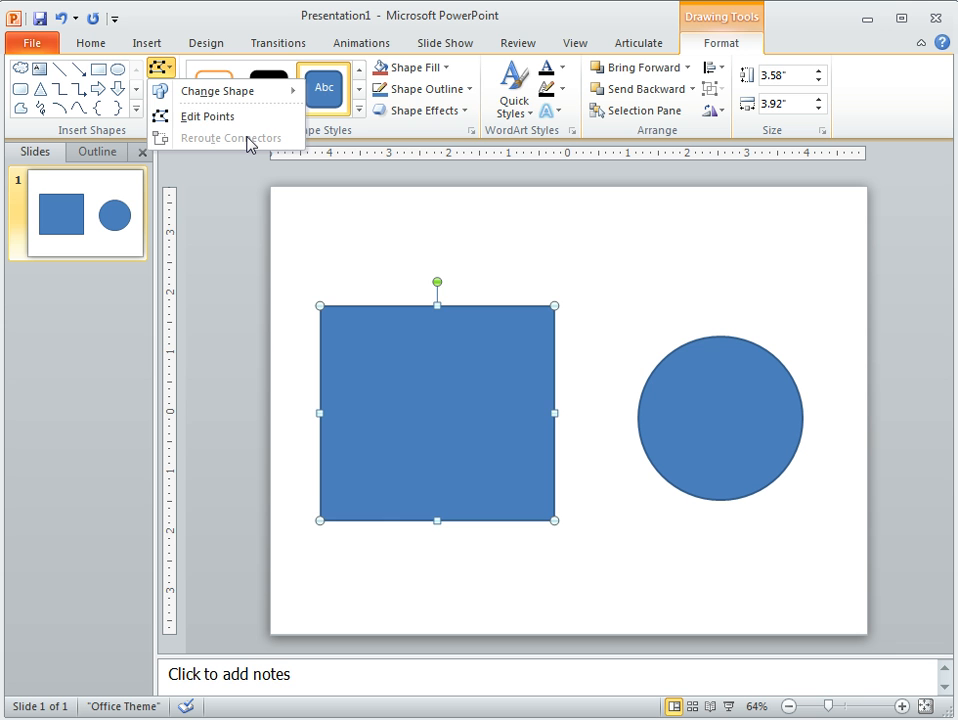
{"action": "left_click", "coordinate": [216, 90]}
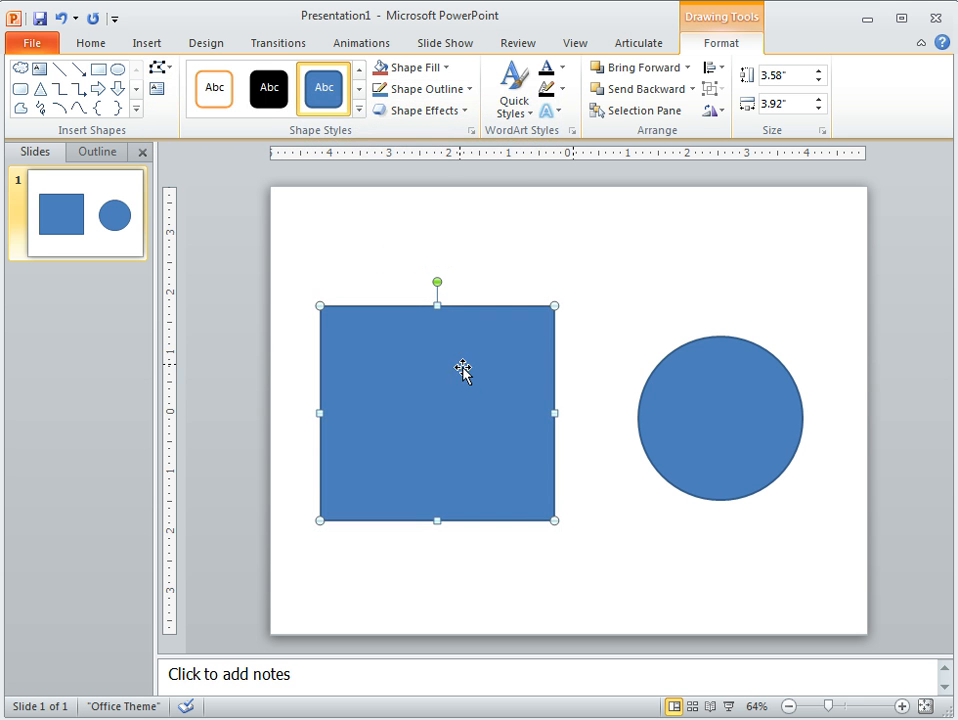
{"action": "mouse_move", "coordinate": [460, 362]}
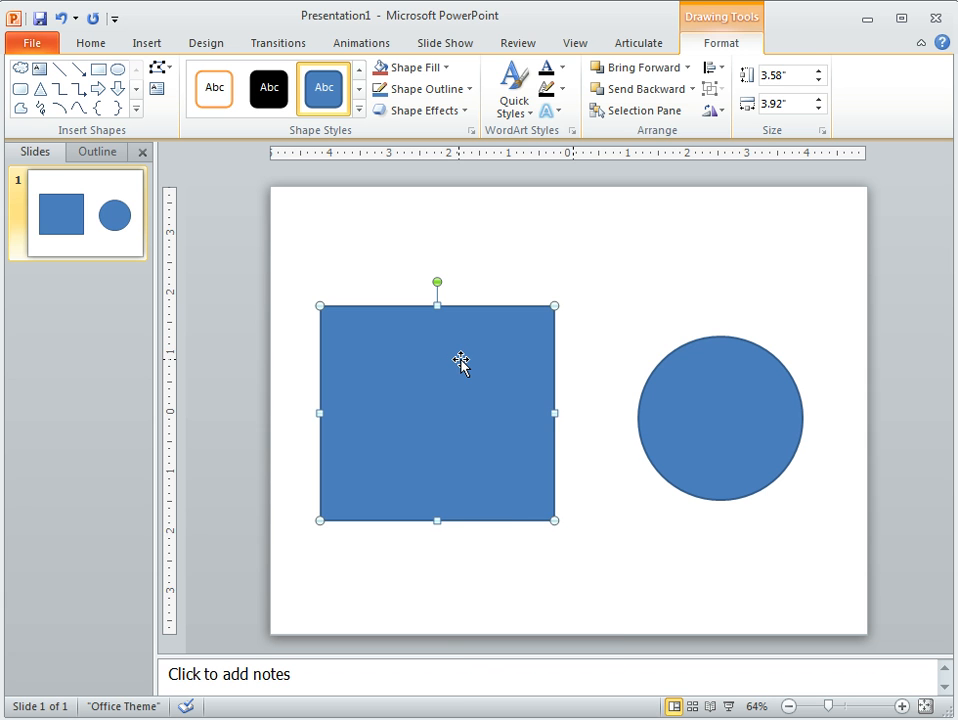
Enter Edit Points on the square and drag its top-right vertex up and to the right.
{"action": "right_click", "coordinate": [460, 364]}
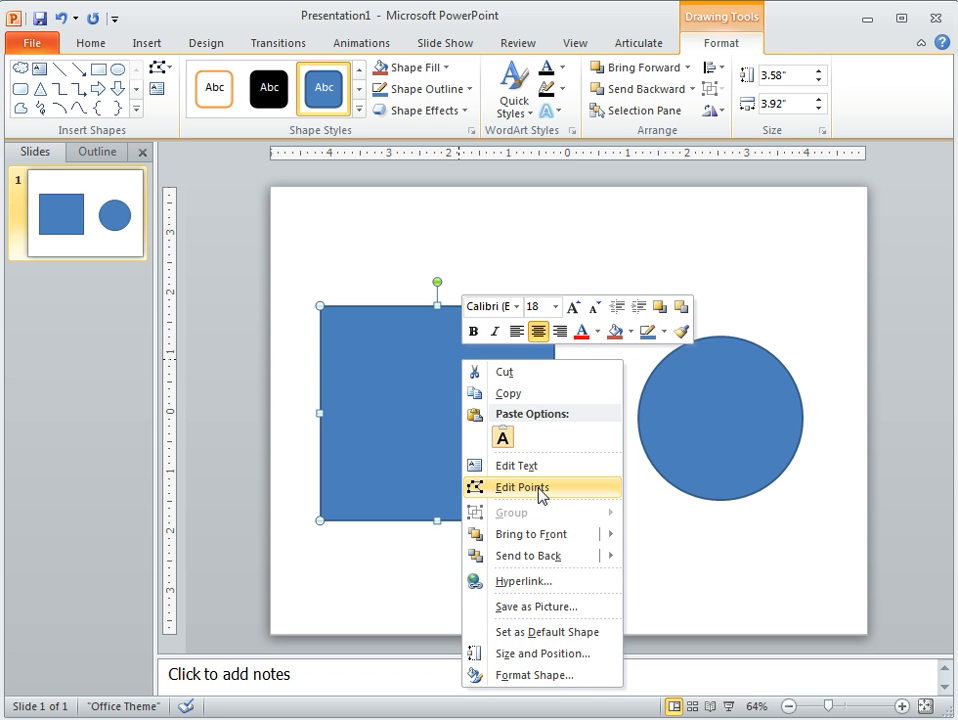
{"action": "mouse_move", "coordinate": [546, 498]}
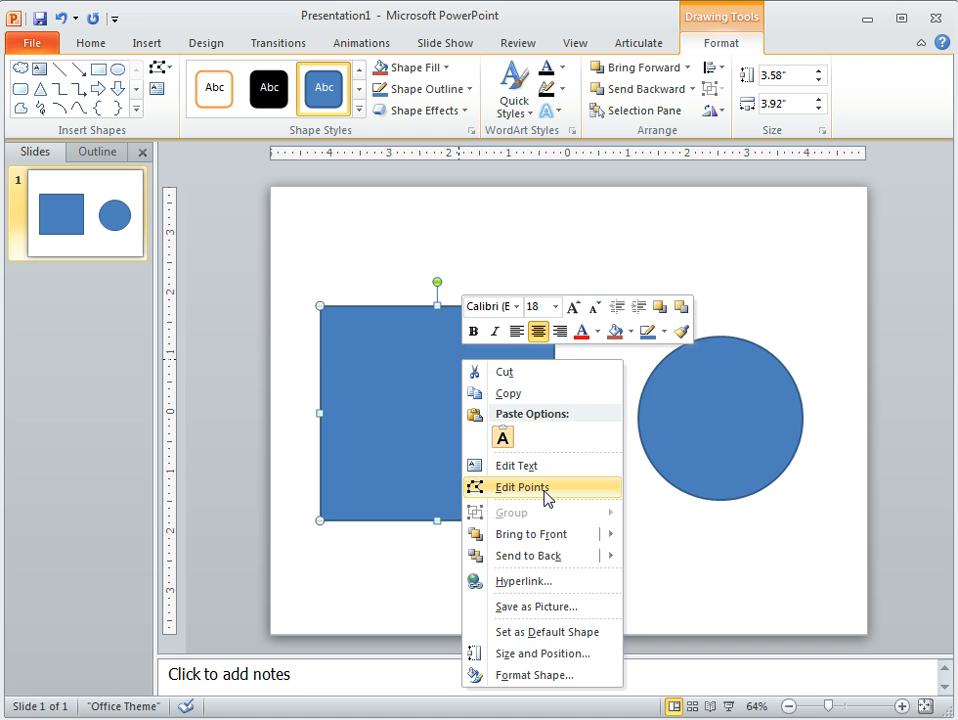
{"action": "left_click", "coordinate": [520, 488]}
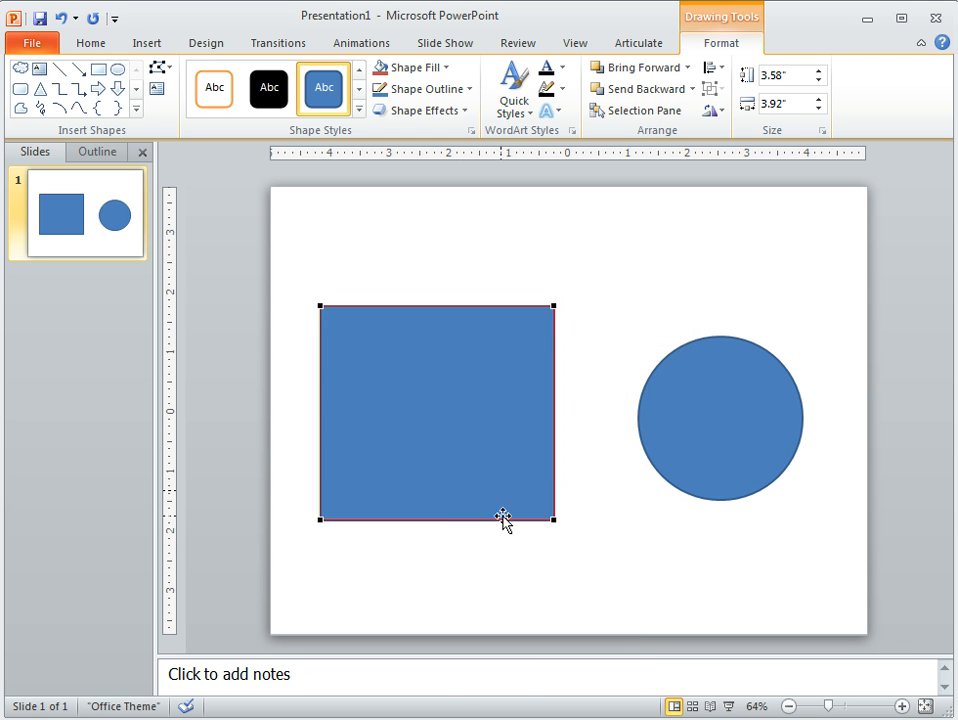
{"action": "mouse_move", "coordinate": [552, 308]}
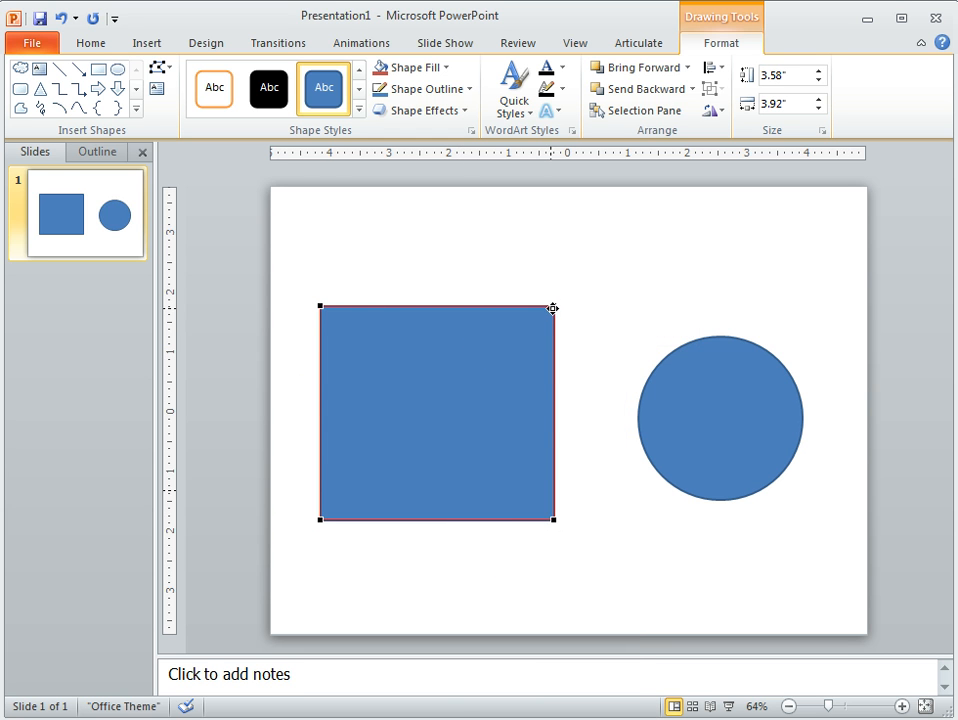
{"action": "left_click_drag", "start_coordinate": [552, 306], "coordinate": [636, 224]}
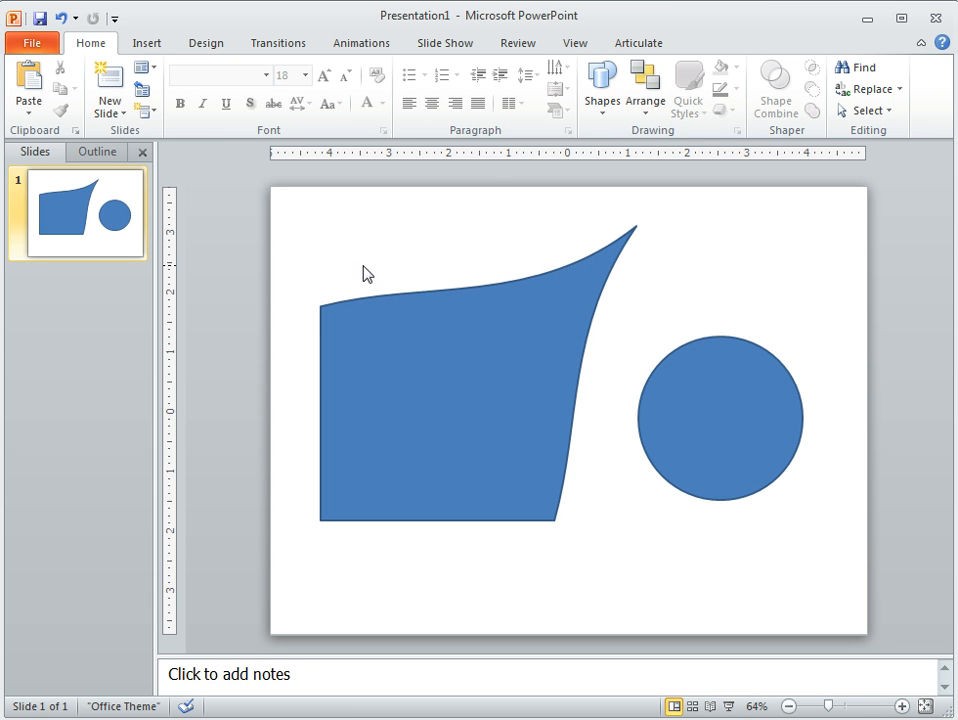
{"action": "mouse_move", "coordinate": [638, 232]}
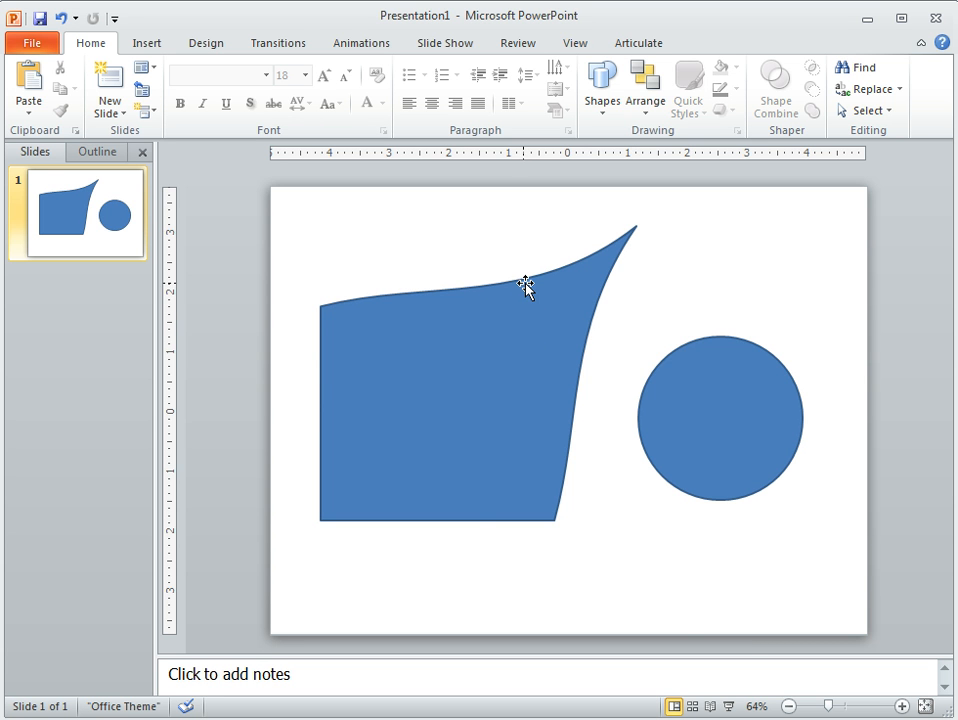
Delete the spike's tip vertex so the shape becomes a curved triangular wedge.
{"action": "right_click", "coordinate": [528, 288]}
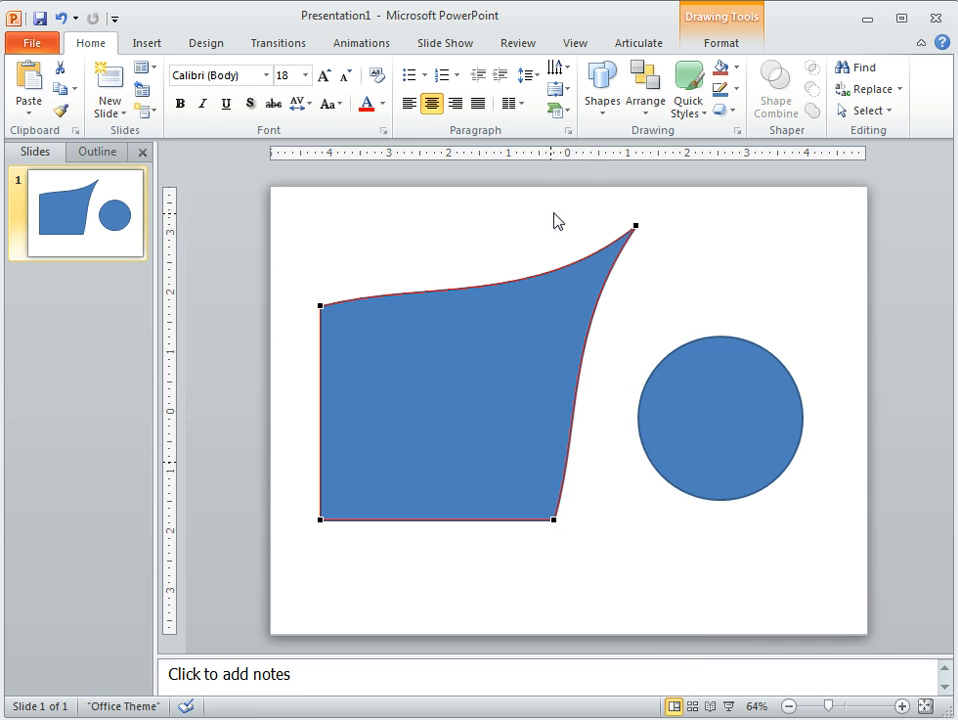
{"action": "left_click", "coordinate": [670, 468]}
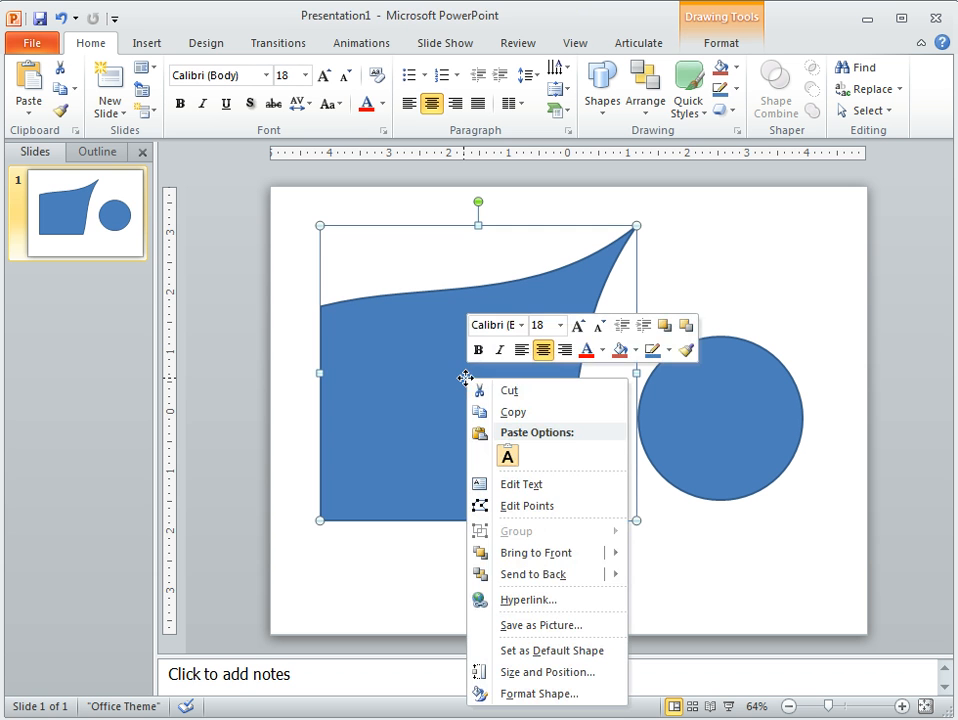
{"action": "left_click", "coordinate": [526, 504]}
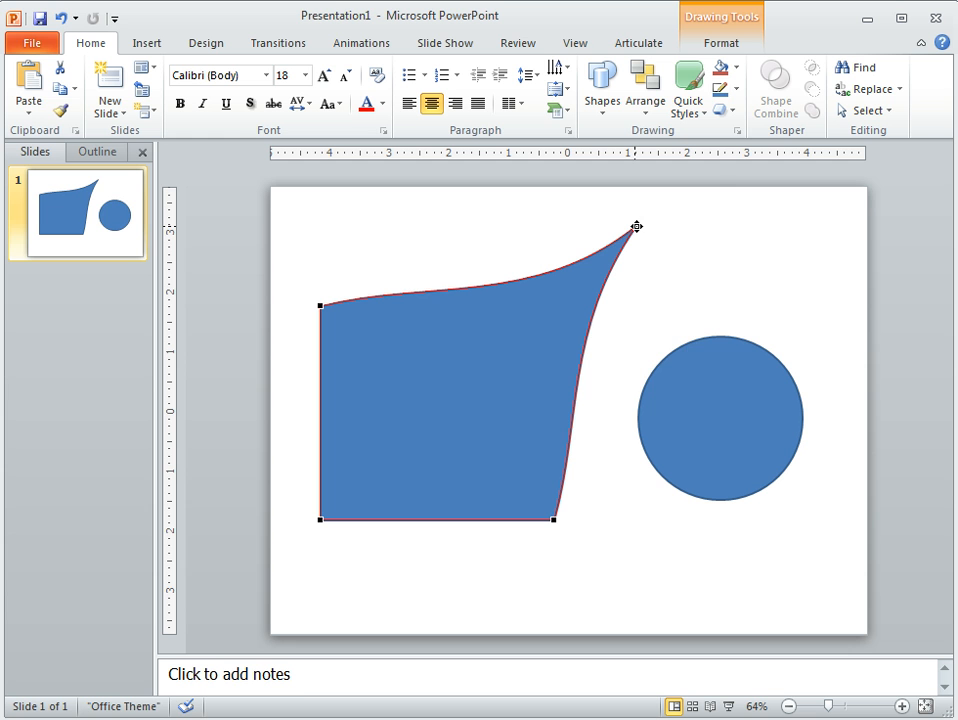
{"action": "right_click", "coordinate": [636, 228]}
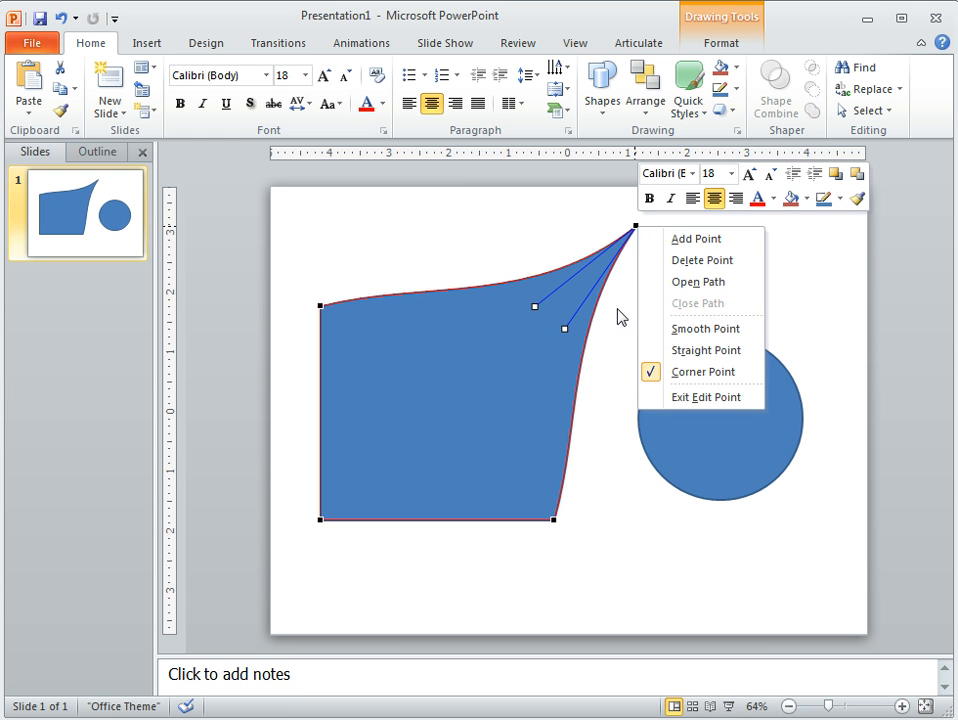
{"action": "mouse_move", "coordinate": [700, 280]}
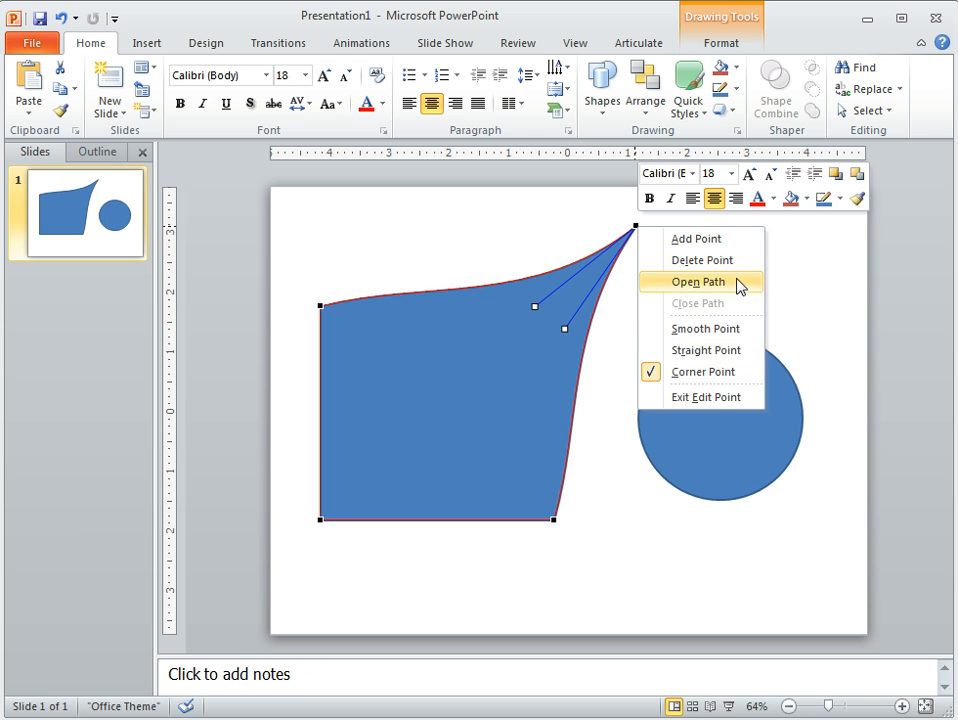
{"action": "mouse_move", "coordinate": [700, 260]}
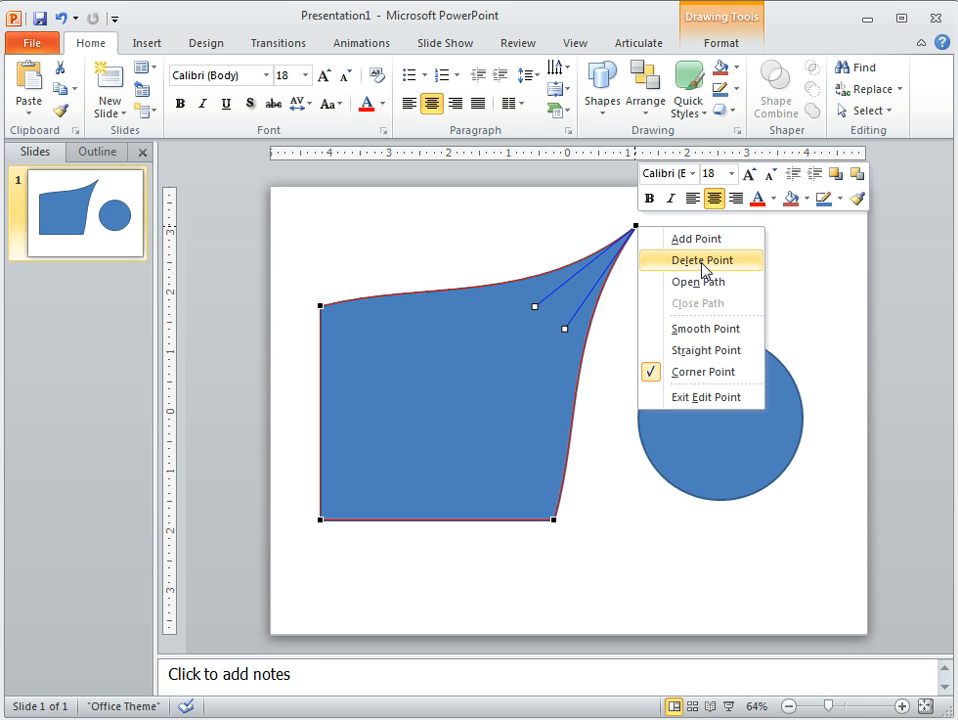
{"action": "left_click", "coordinate": [700, 260]}
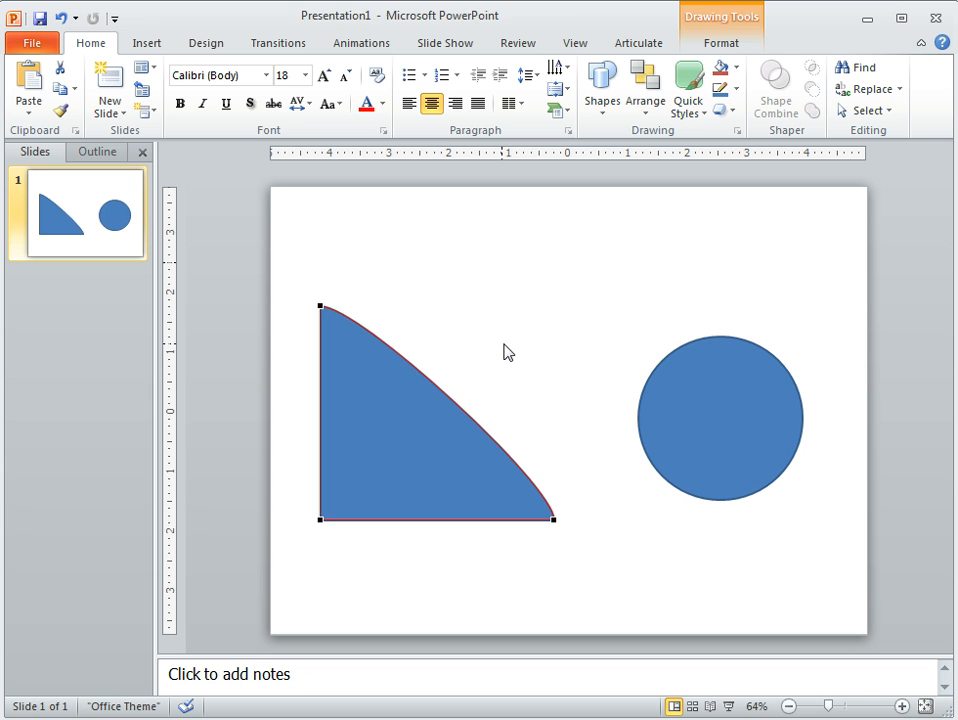
Delete the wedge, then change the remaining oval into a Cloud shape.
{"action": "left_click", "coordinate": [420, 414]}
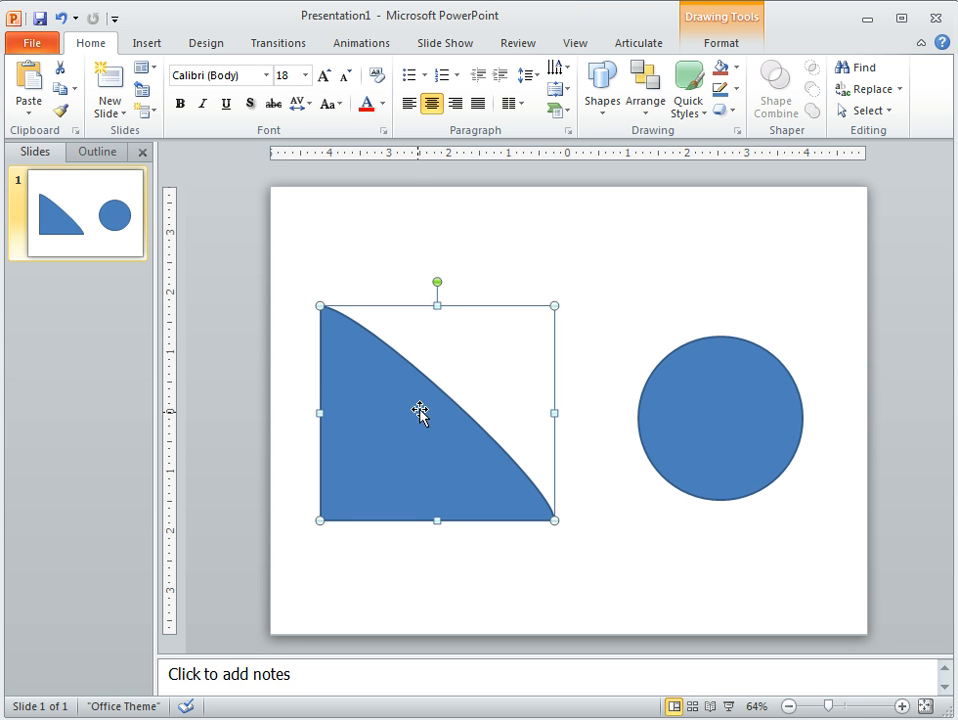
{"action": "mouse_move", "coordinate": [428, 448]}
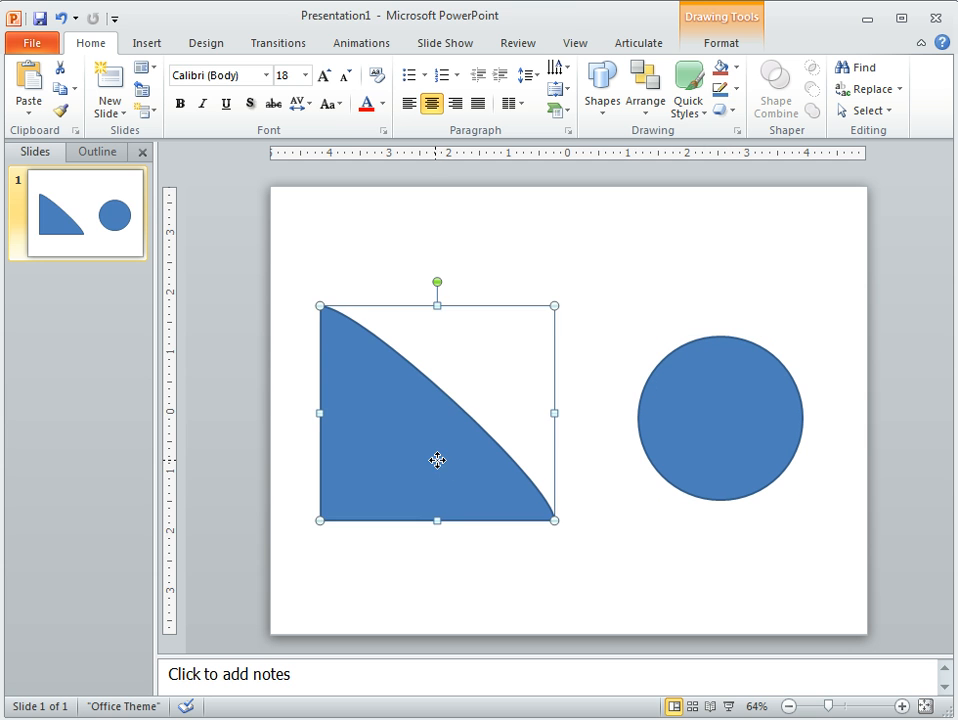
{"action": "key", "text": "Delete"}
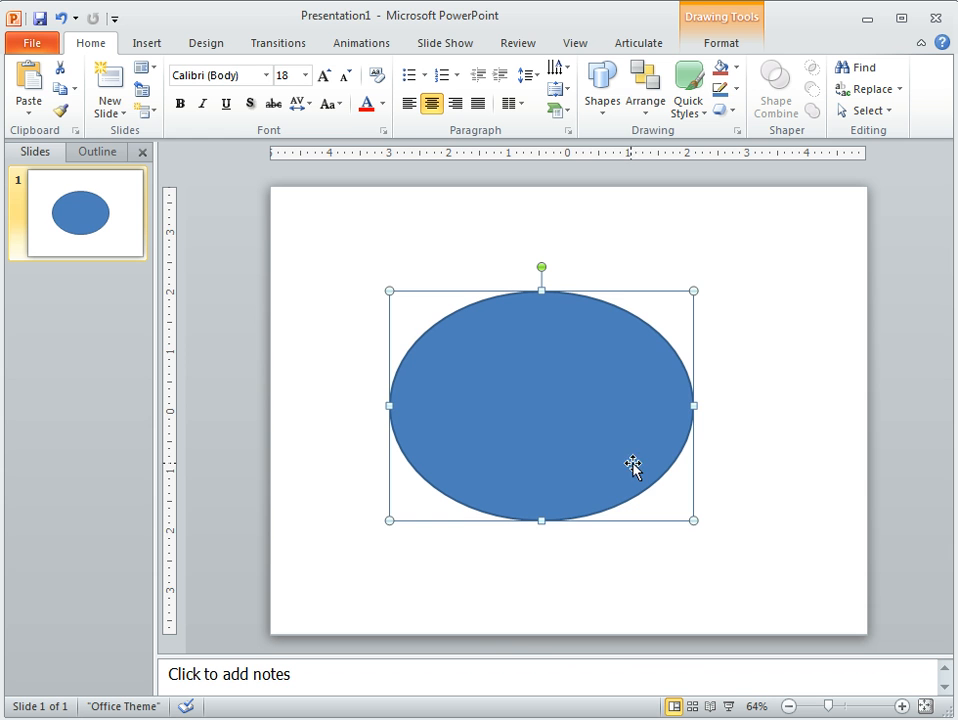
{"action": "right_click", "coordinate": [632, 468]}
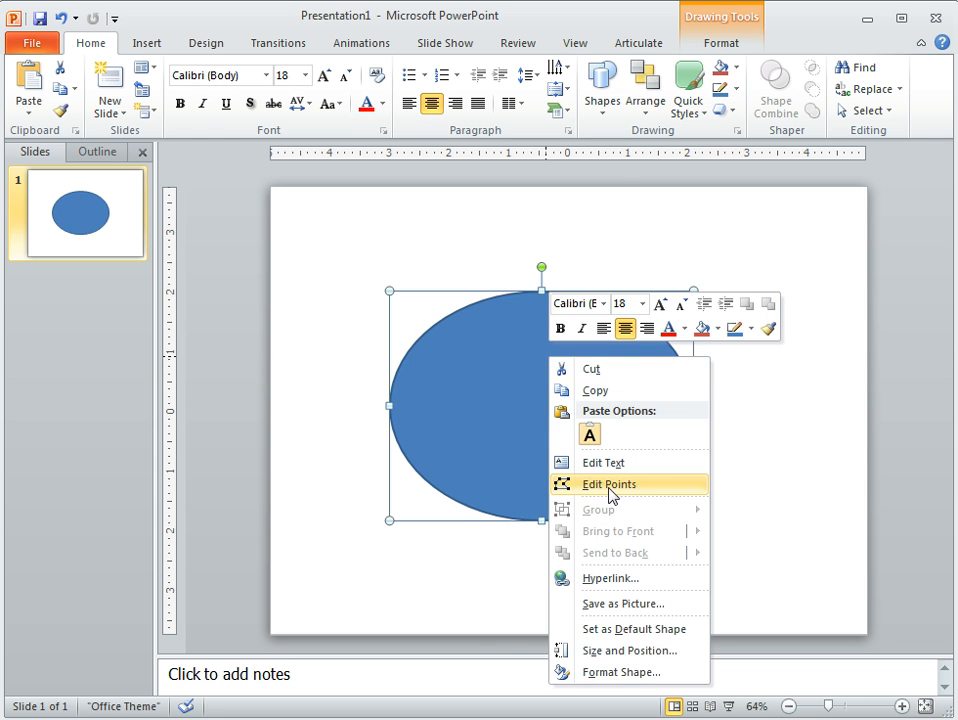
{"action": "left_click", "coordinate": [608, 484]}
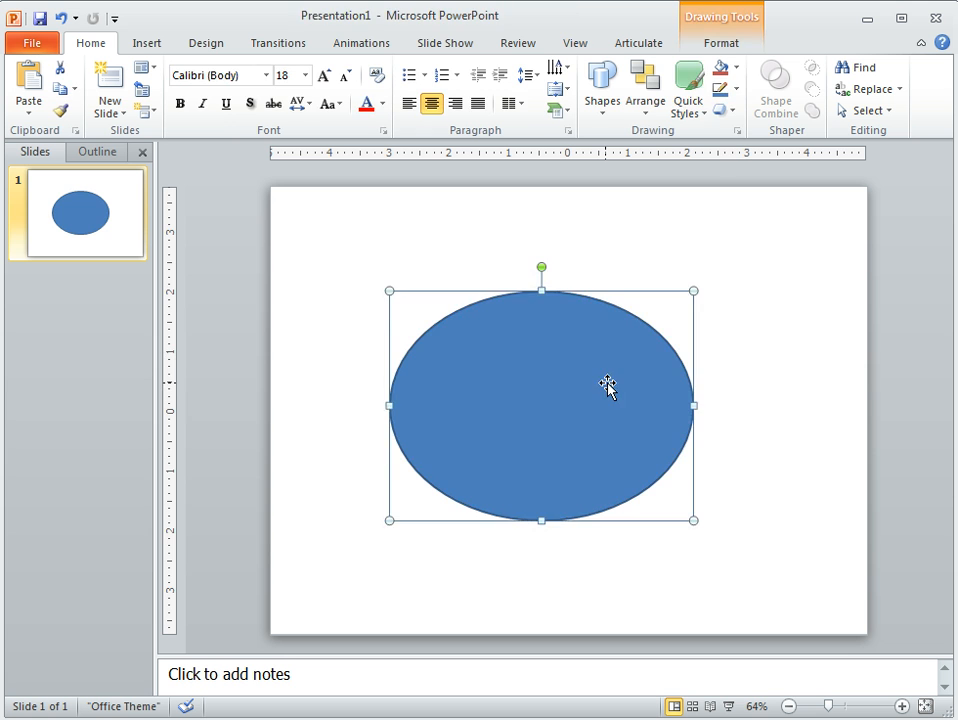
{"action": "left_click", "coordinate": [600, 88]}
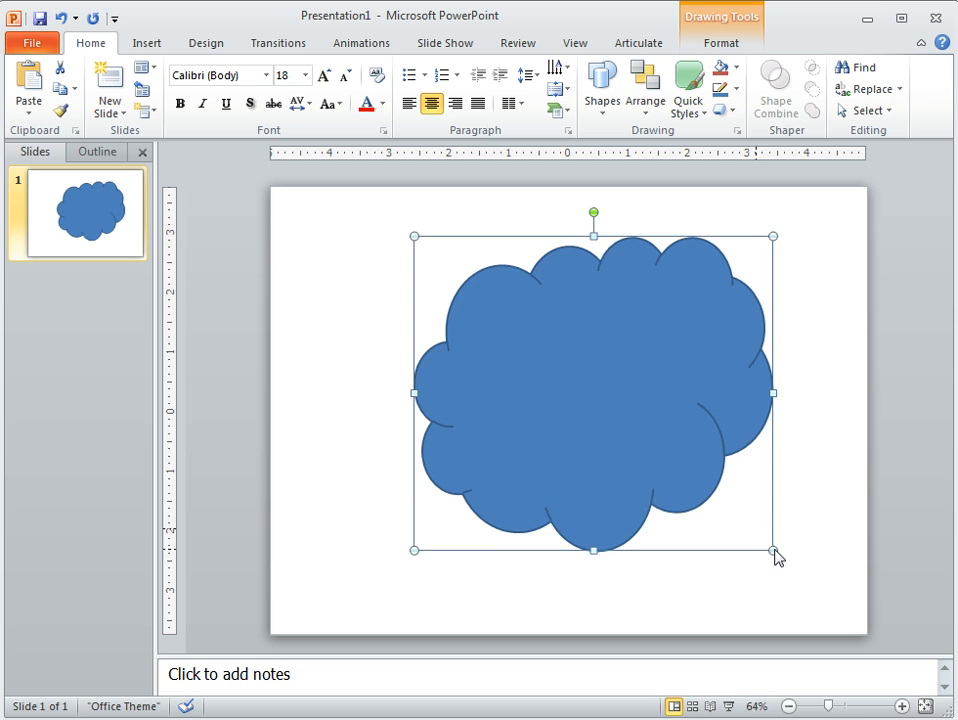
Enter Edit Points mode on the cloud to expose its outline vertices.
{"action": "right_click", "coordinate": [590, 390]}
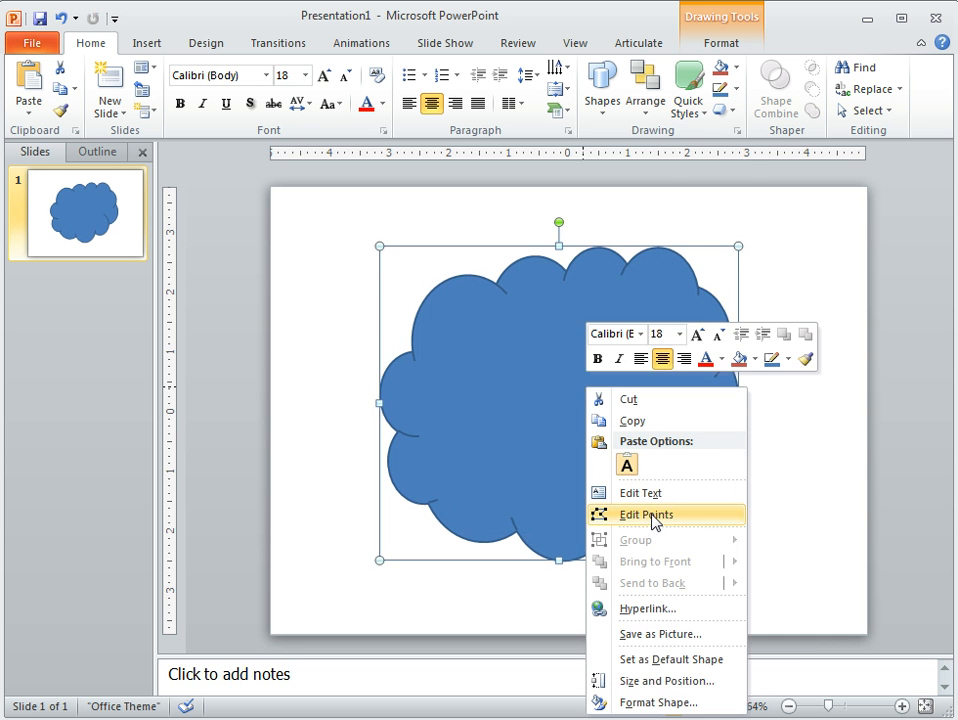
{"action": "left_click", "coordinate": [644, 514]}
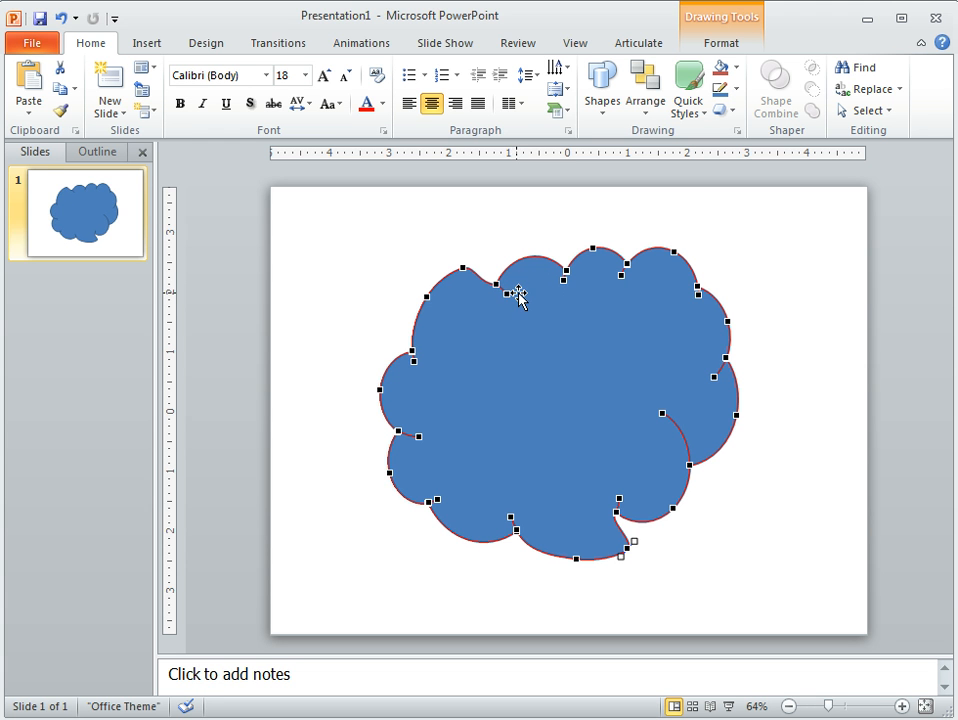
{"action": "mouse_move", "coordinate": [504, 292]}
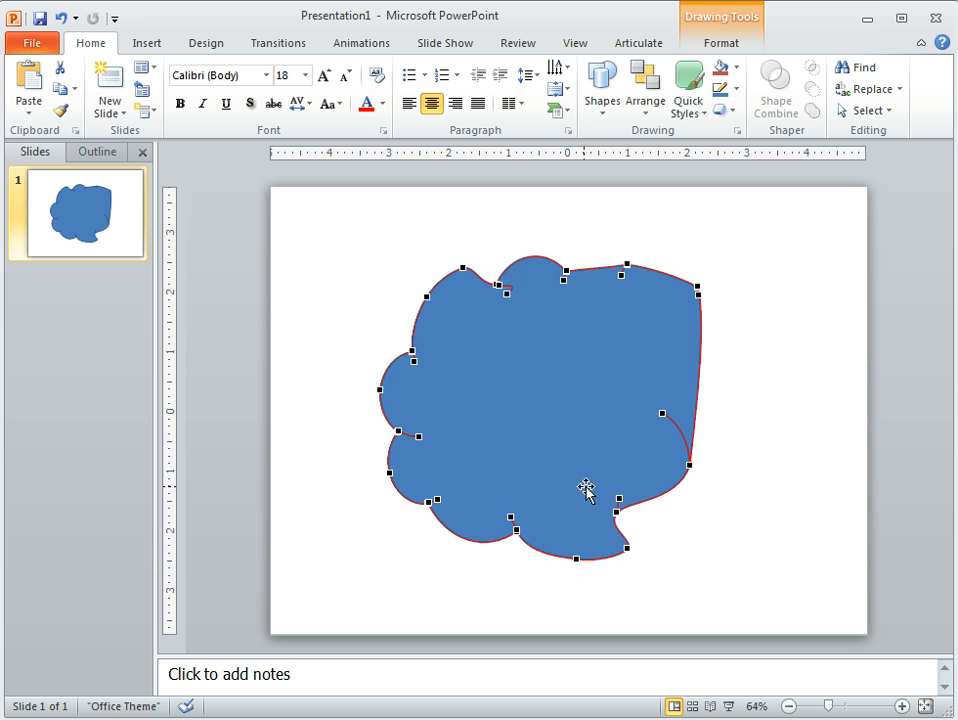
{"action": "mouse_move", "coordinate": [630, 412]}
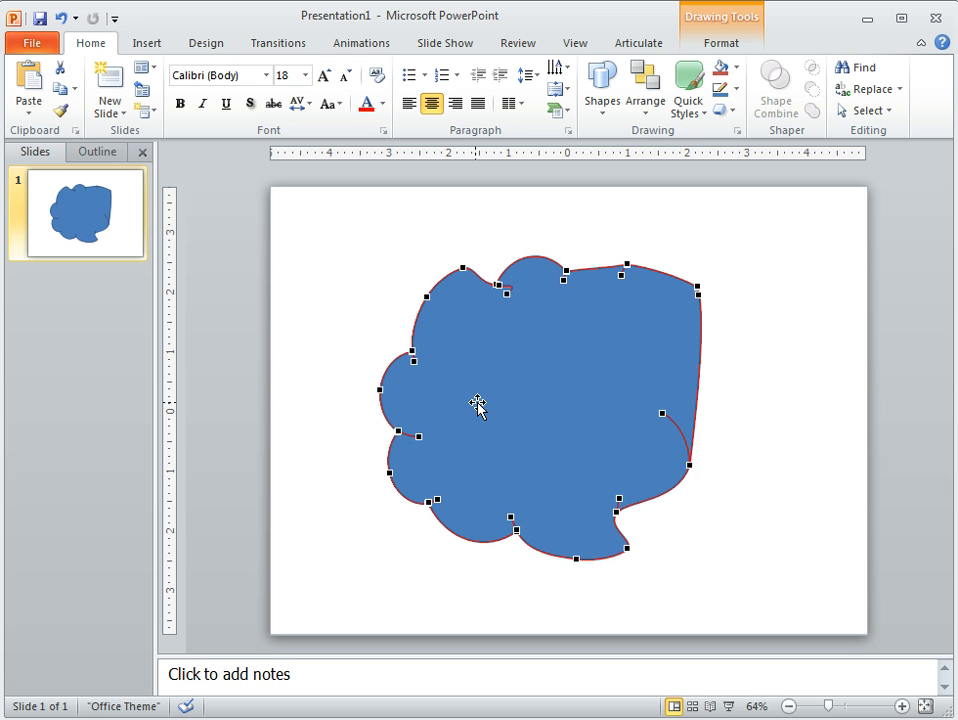
{"action": "mouse_move", "coordinate": [756, 524]}
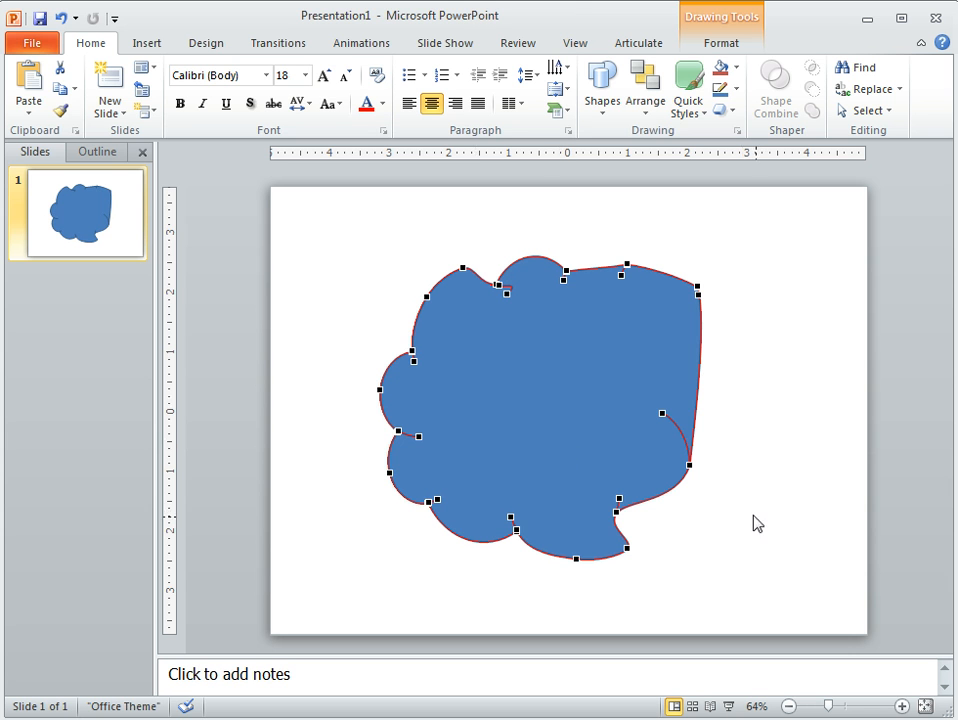